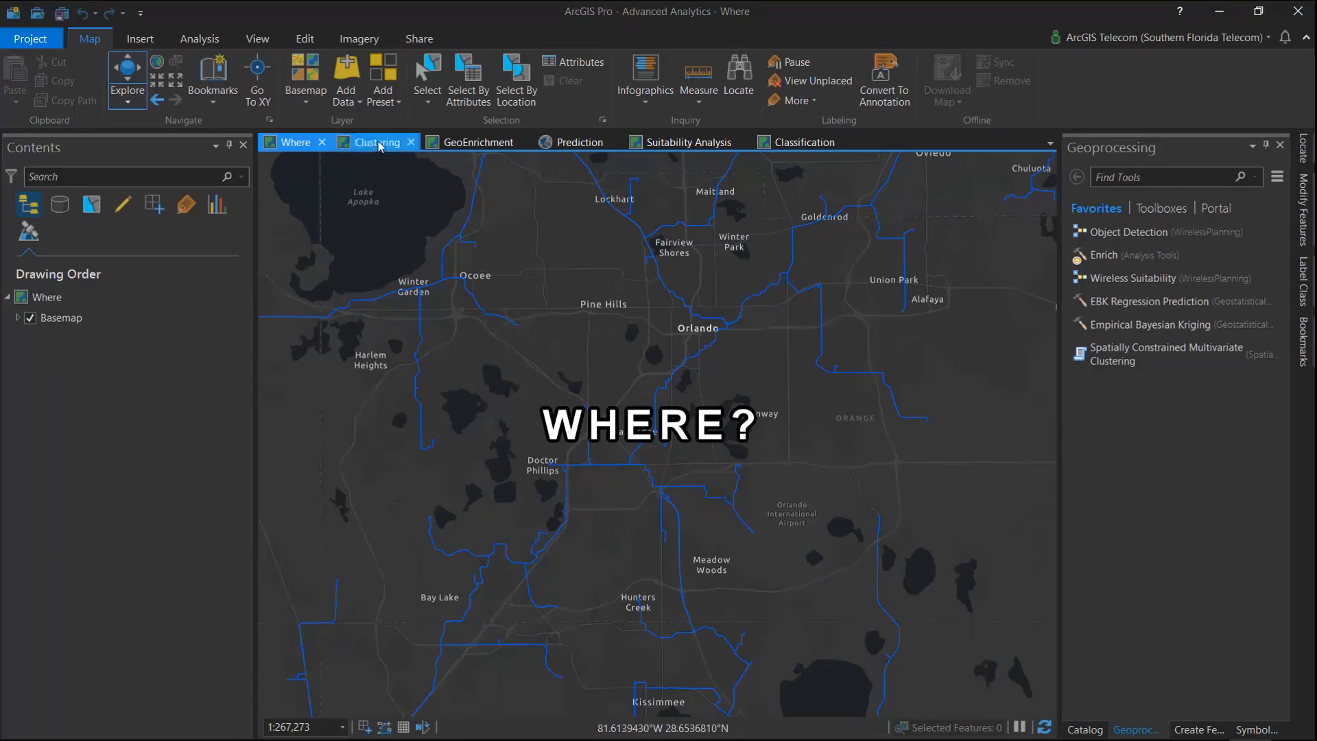
Make the Clustering map active to show red dropped-call points over Orlando.
click(375, 142)
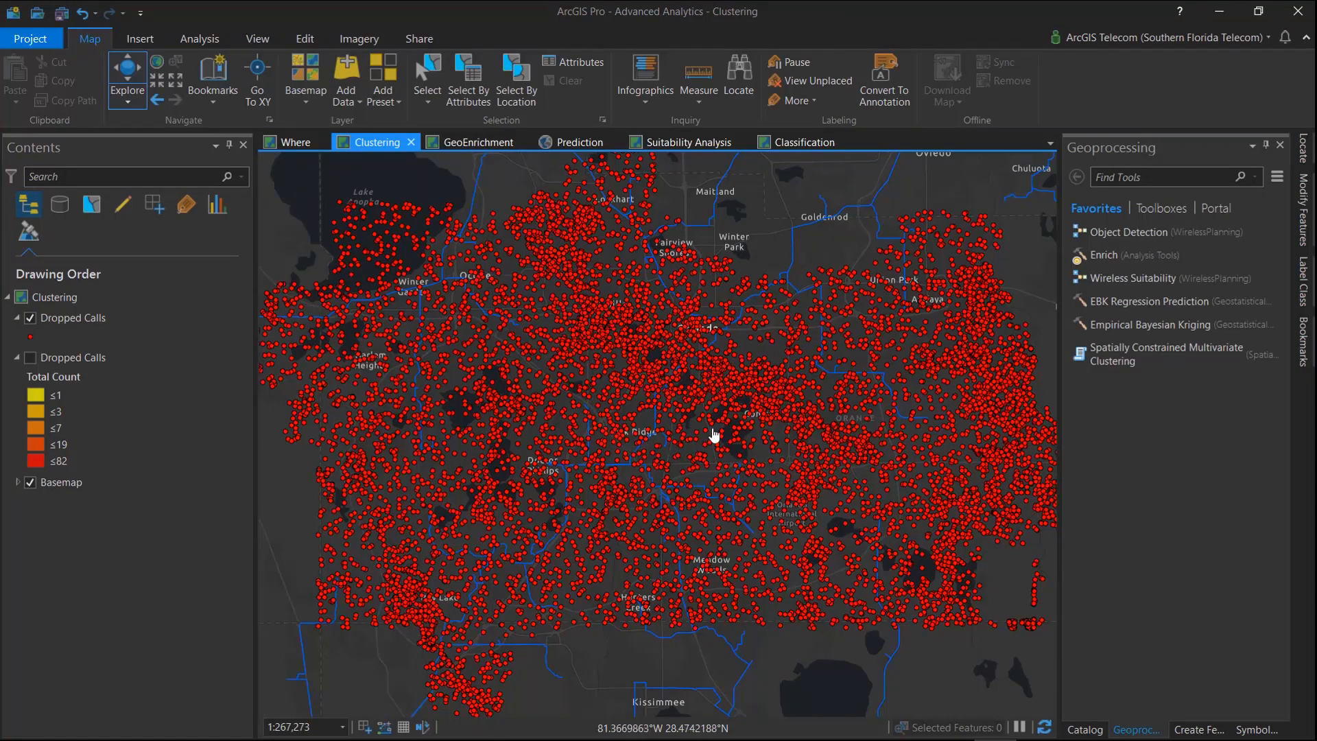
Hide the Dropped Calls points to reveal hexagon counts, then switch to the GeoEnrichment map.
click(30, 318)
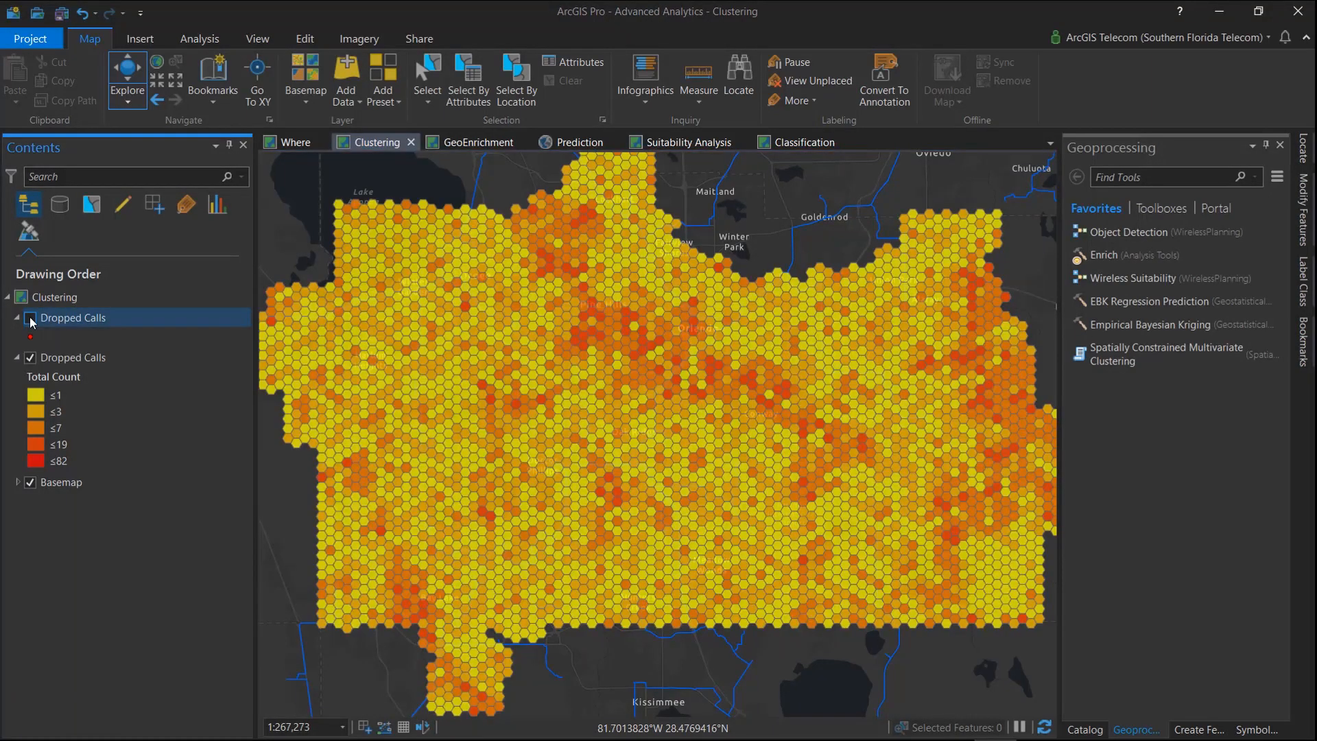
click(29, 318)
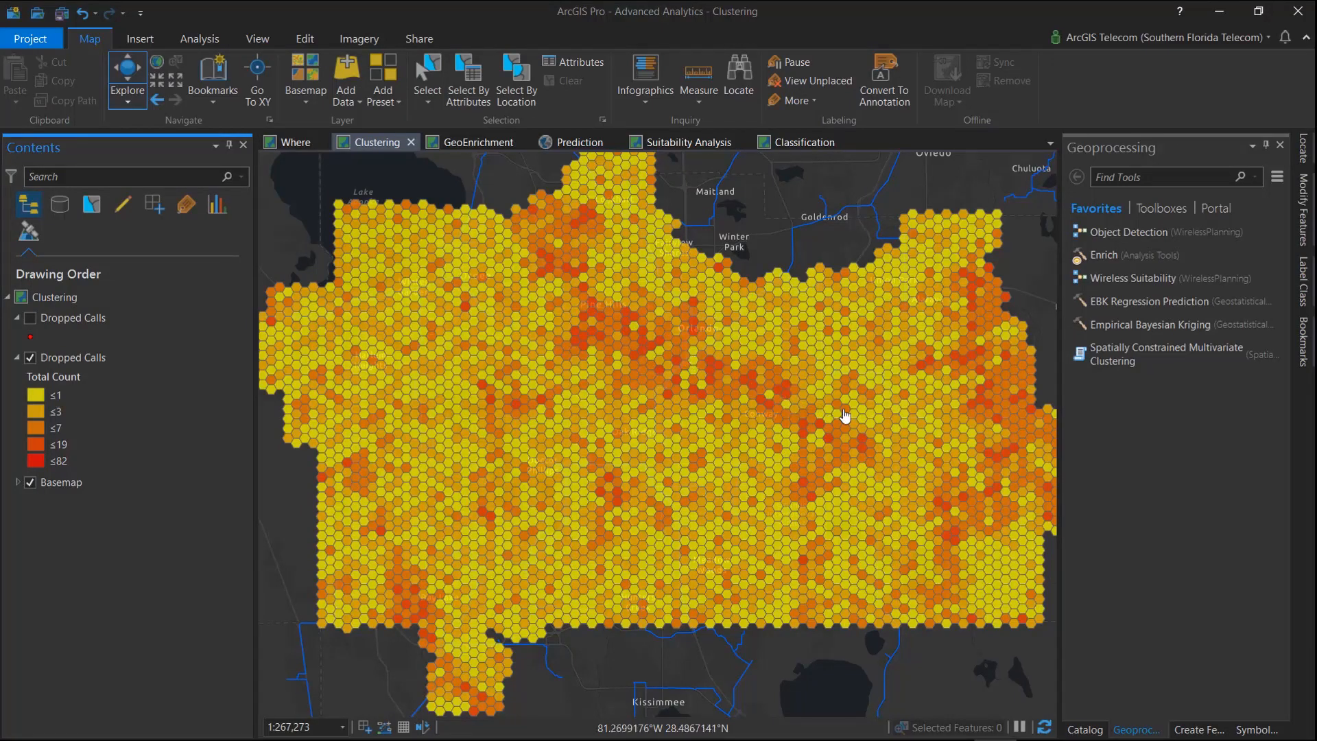
drag(845, 415, 742, 392)
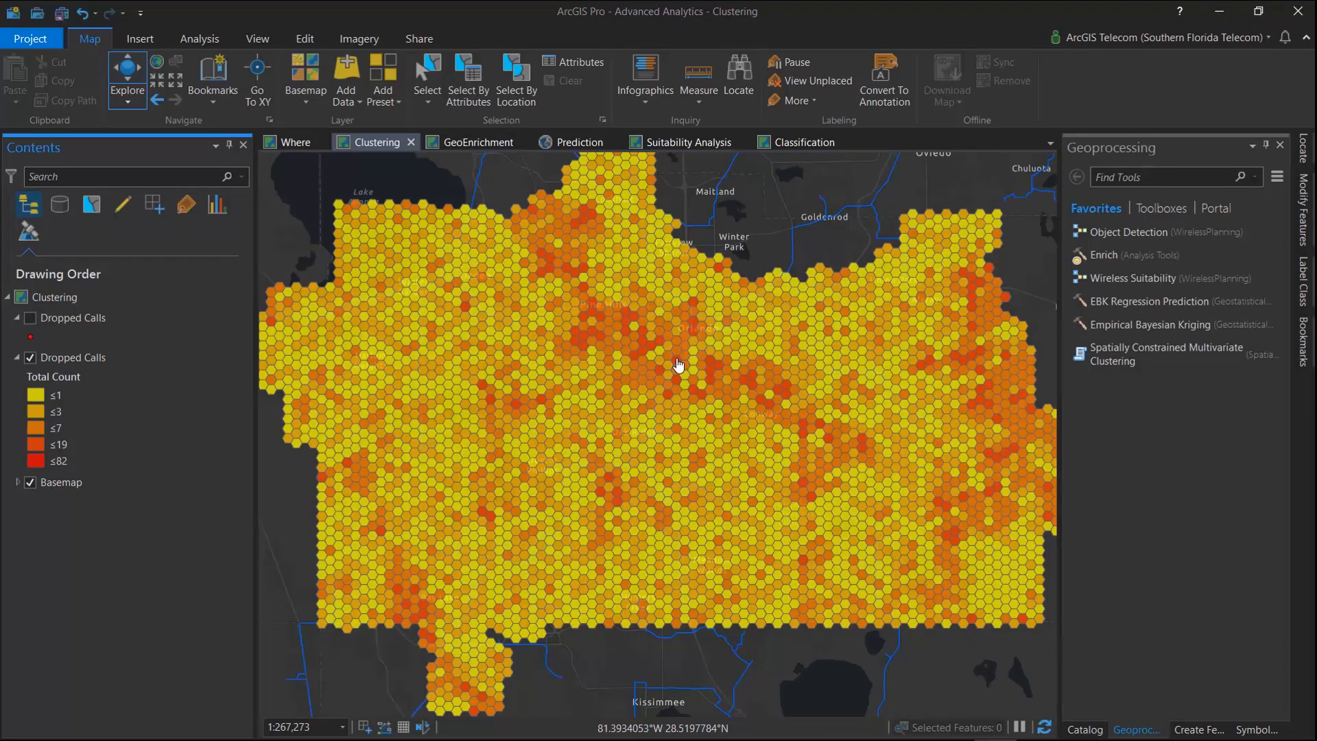
click(477, 142)
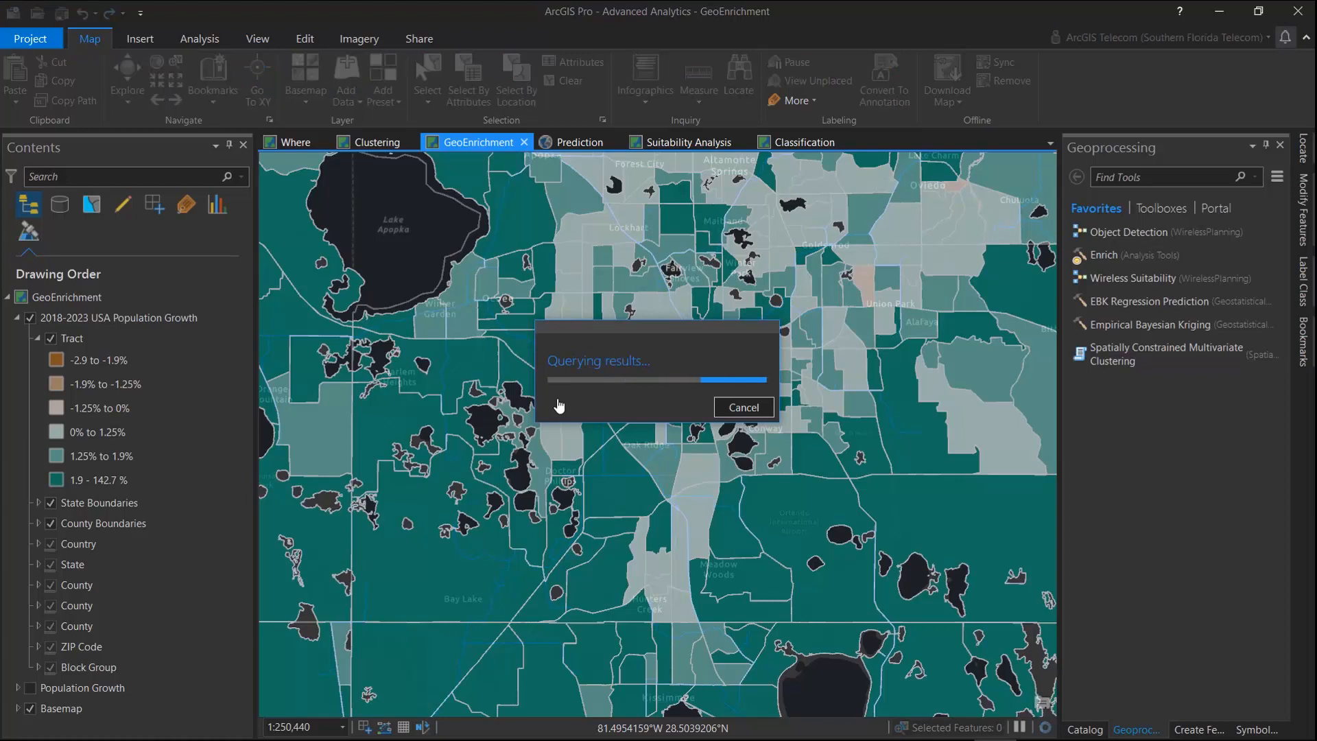
Review a tract's population growth pop-up, close it, and turn on the Population Growth hexbin layer.
click(560, 406)
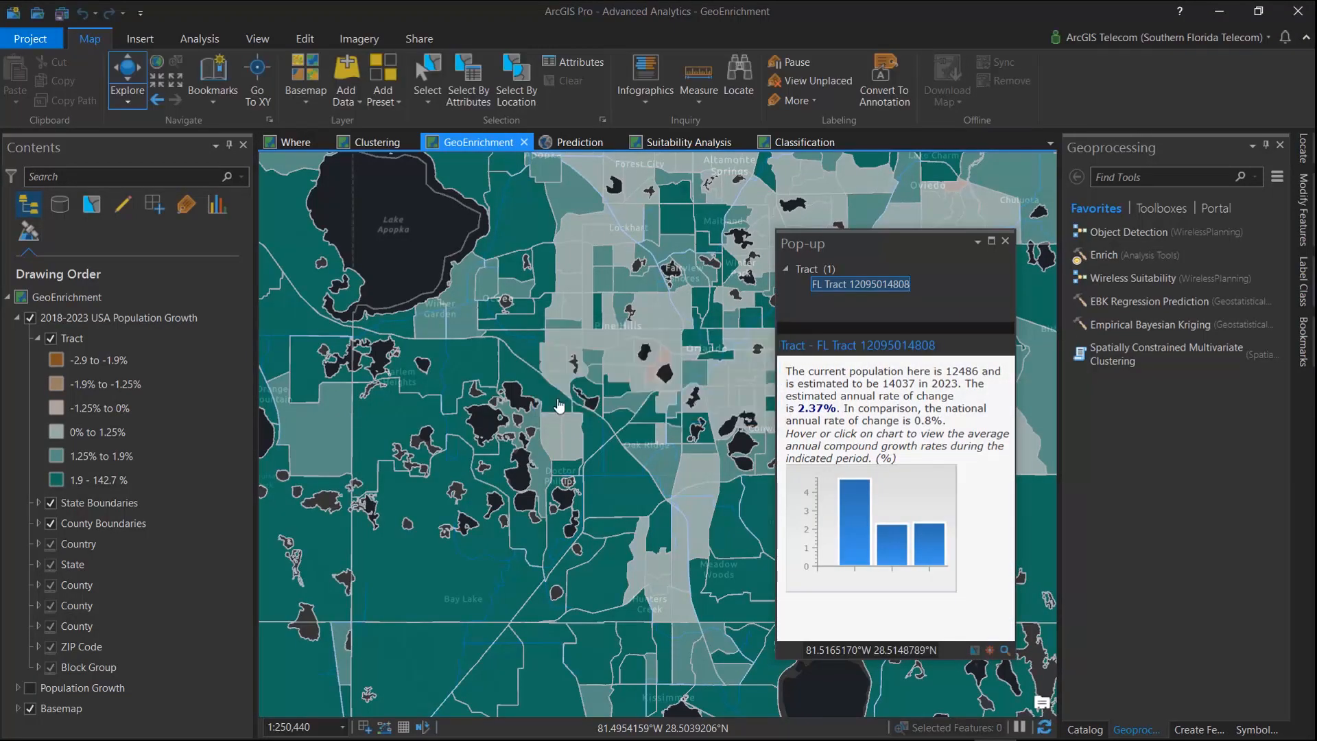
mouse_move(1009, 260)
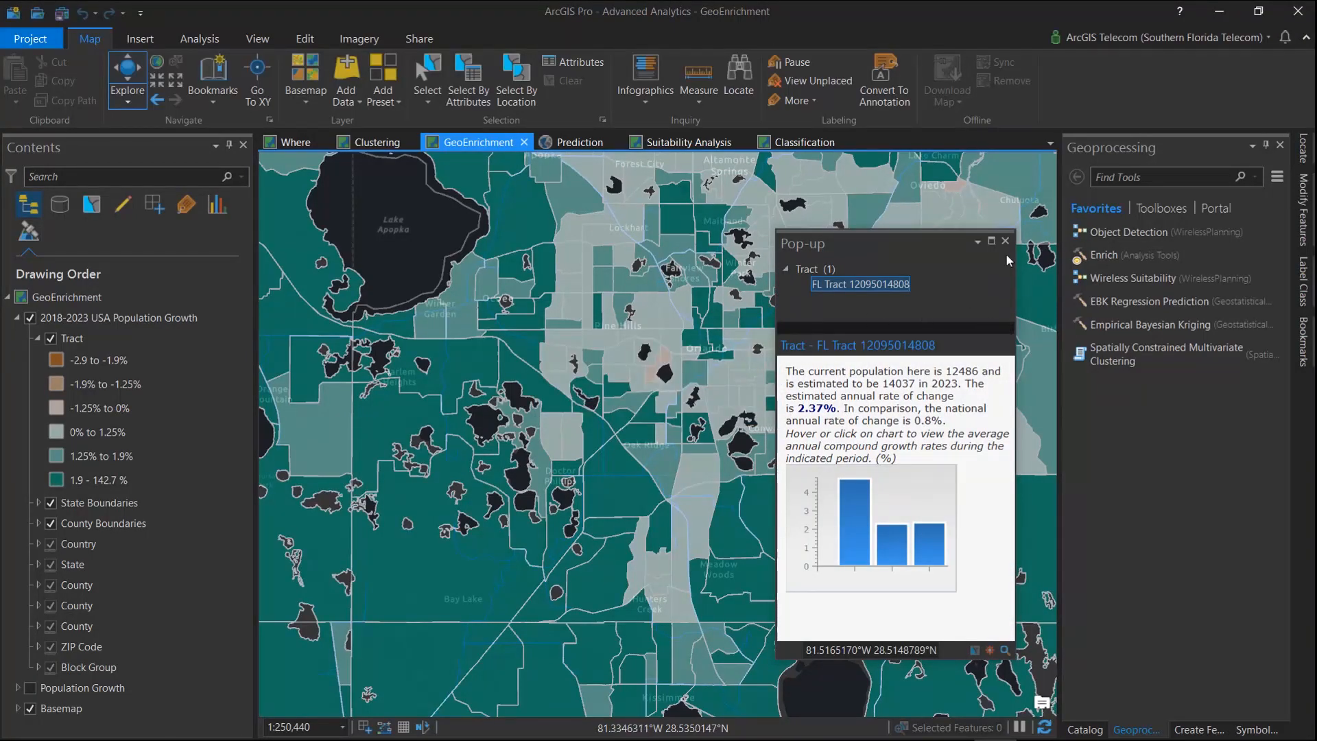
click(1005, 241)
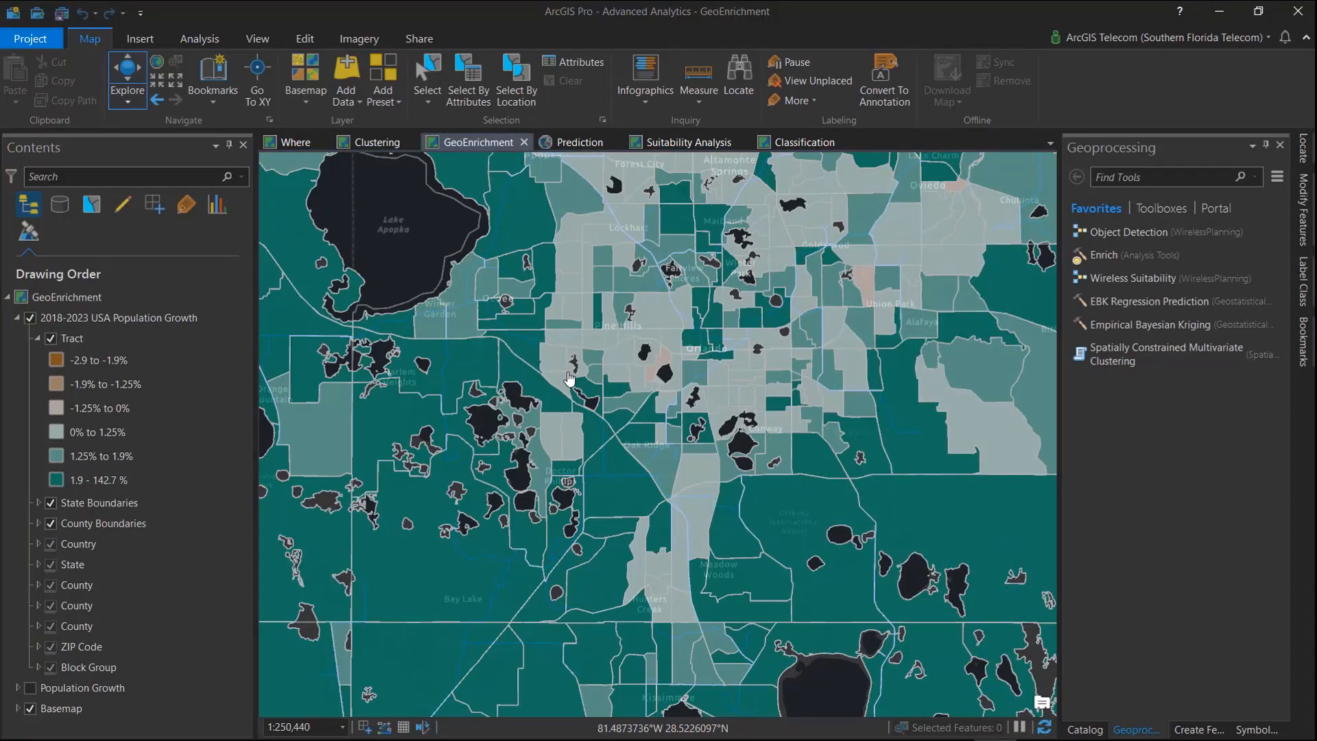
click(118, 318)
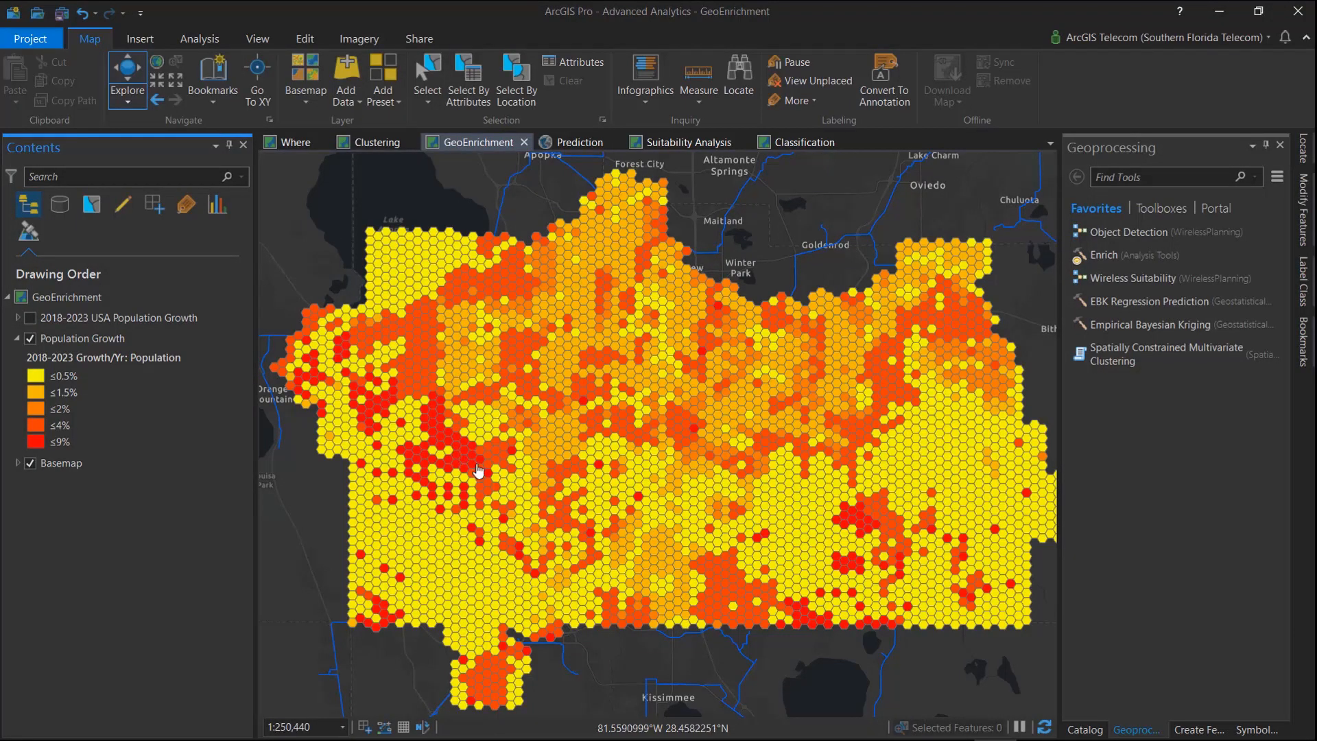
Switch to the Prediction map showing green call record points across Orlando.
click(579, 142)
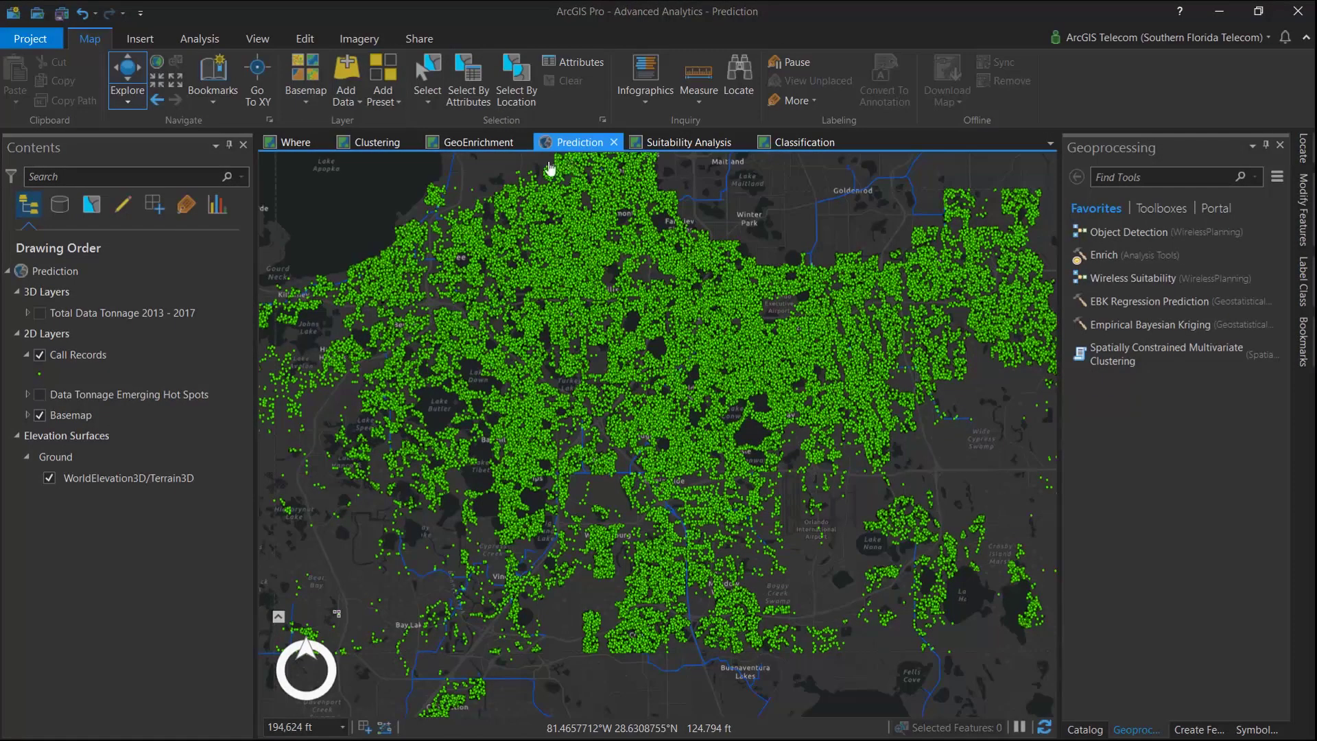
Hide Call Records, show the Total Data Tonnage 2013–2017 3D columns, and tilt to inspect them.
click(77, 355)
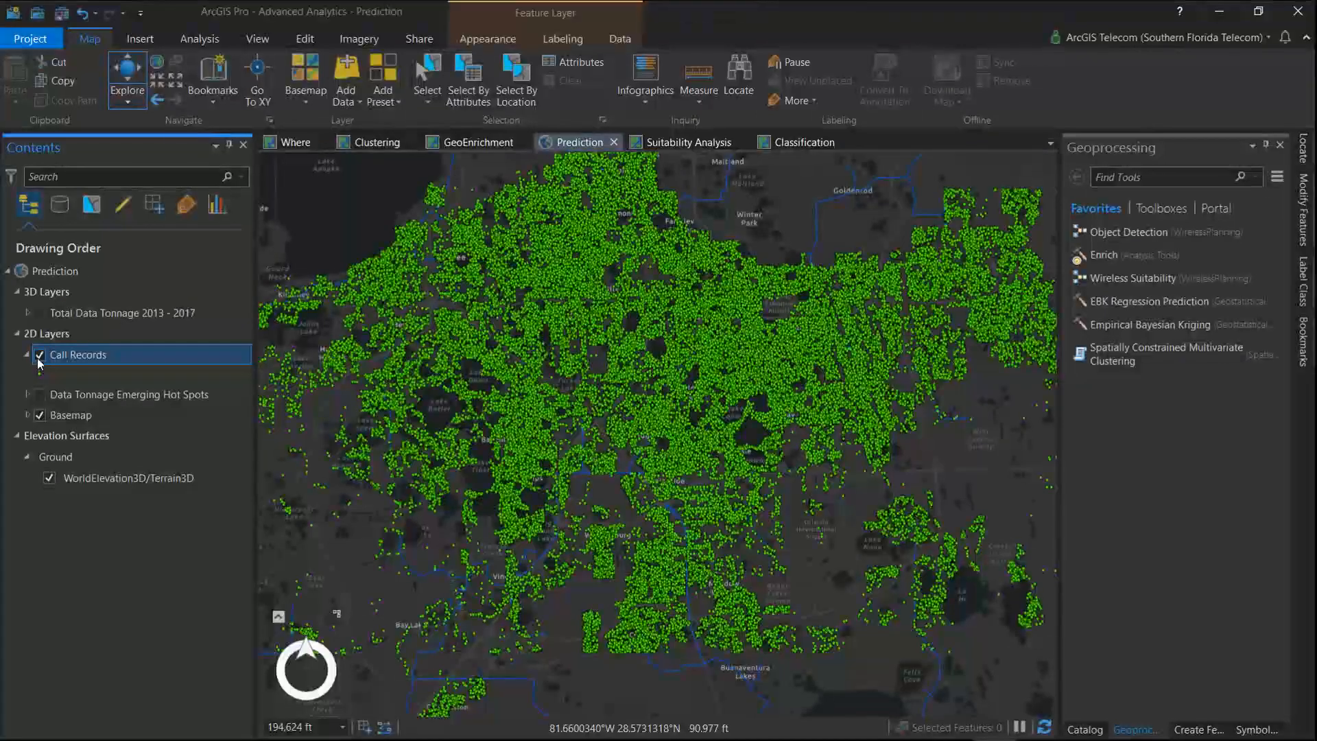
click(40, 355)
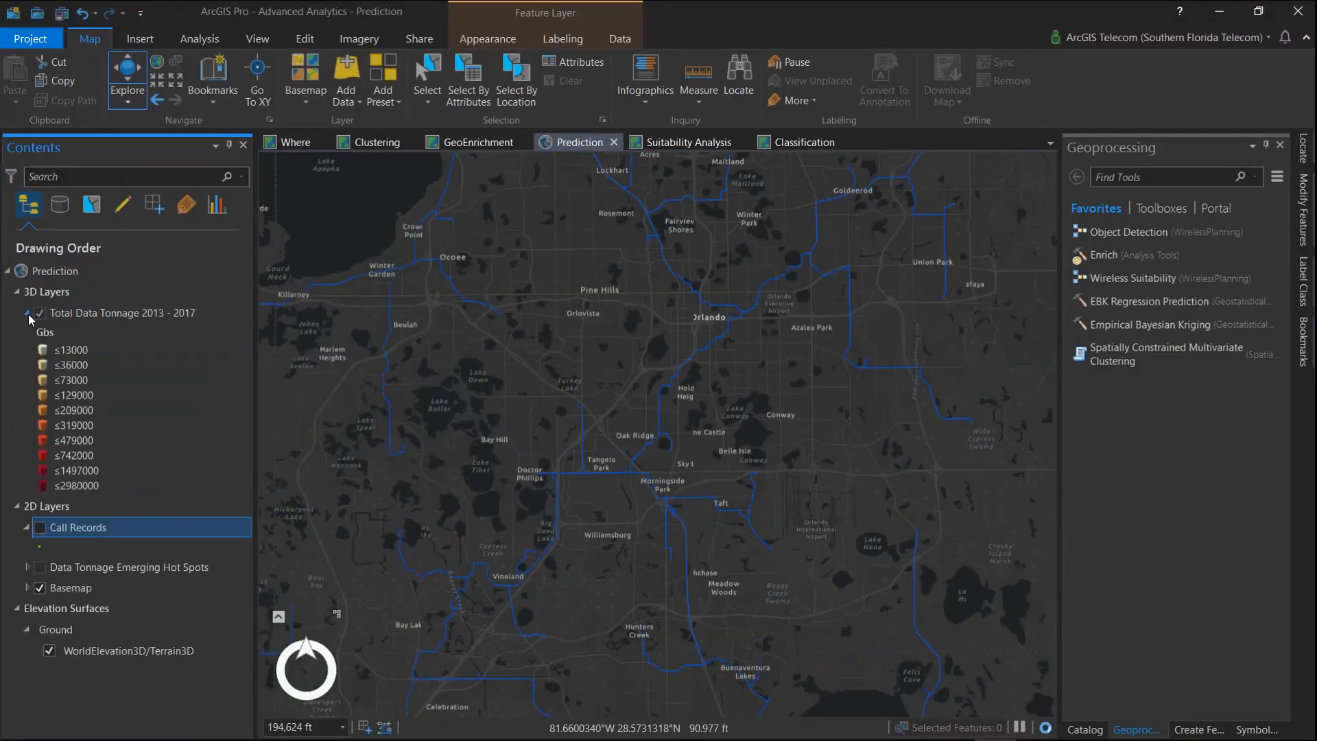
click(70, 365)
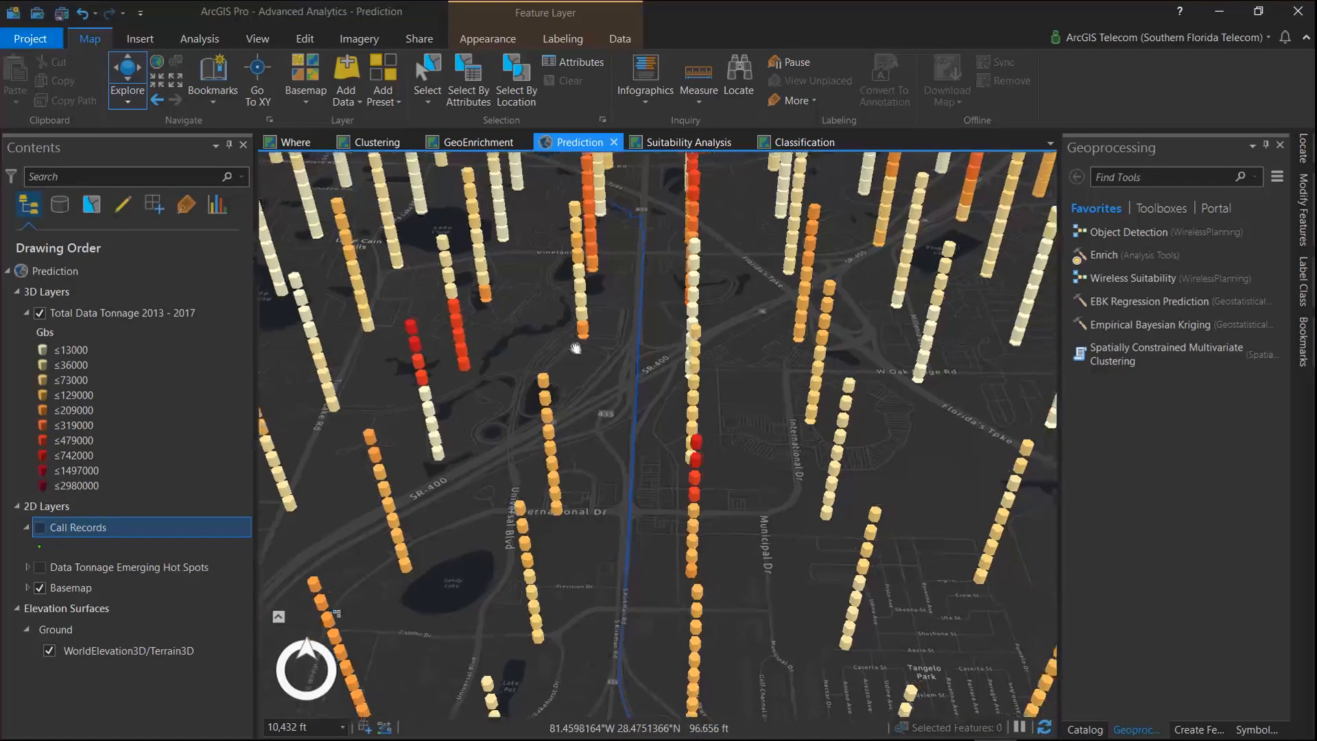
drag(576, 347, 538, 396)
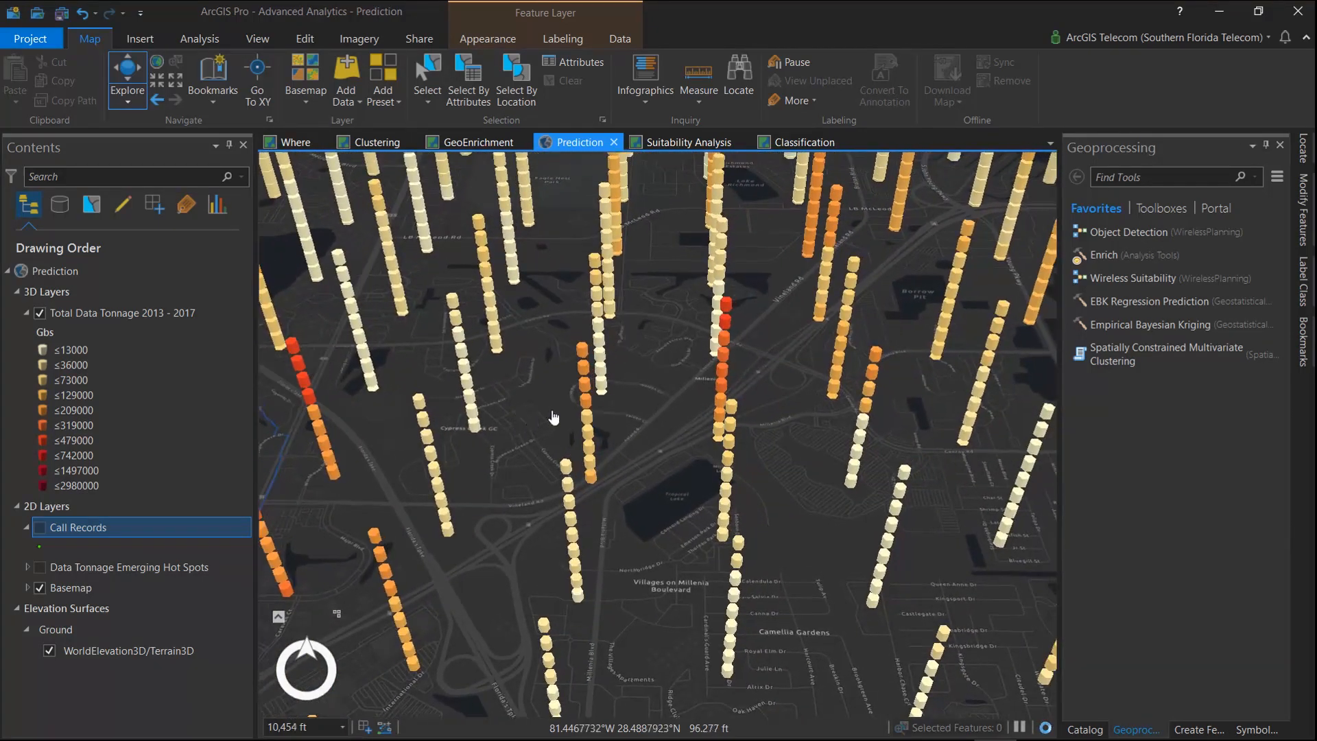
drag(553, 418, 637, 434)
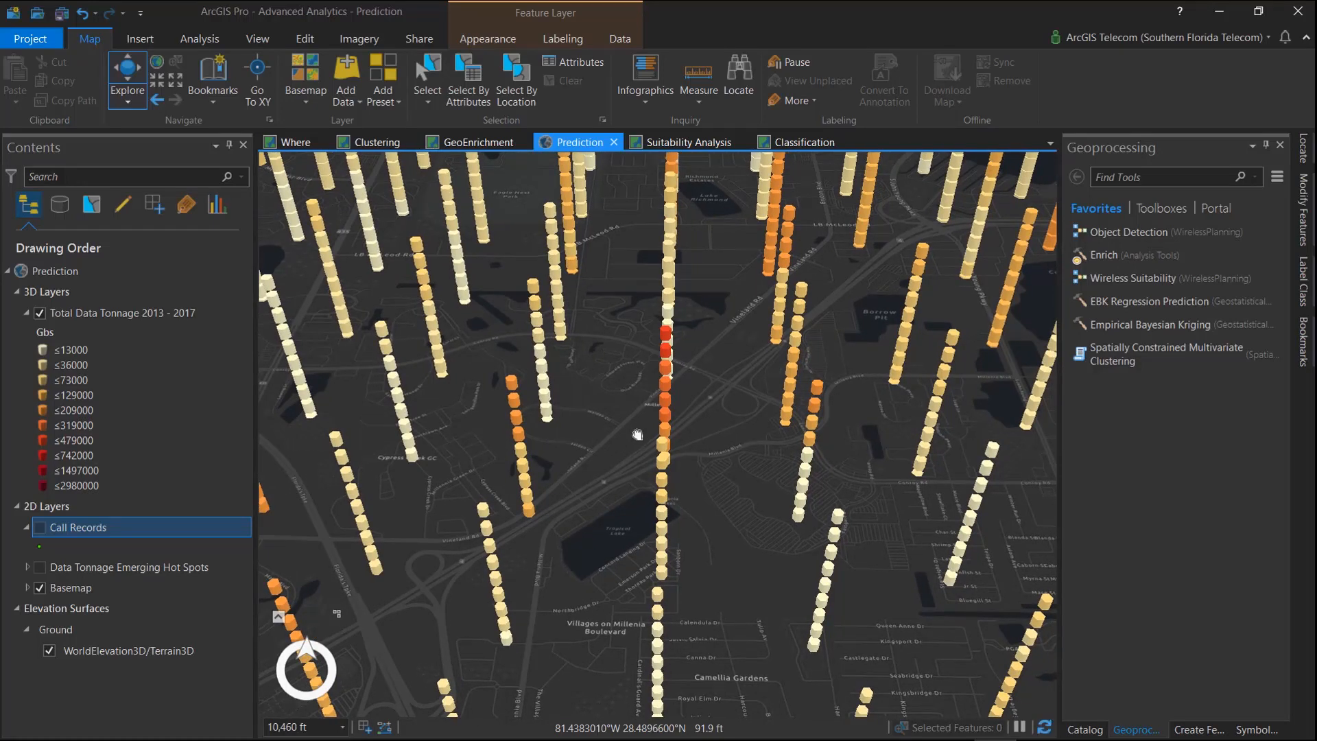
drag(636, 434, 654, 440)
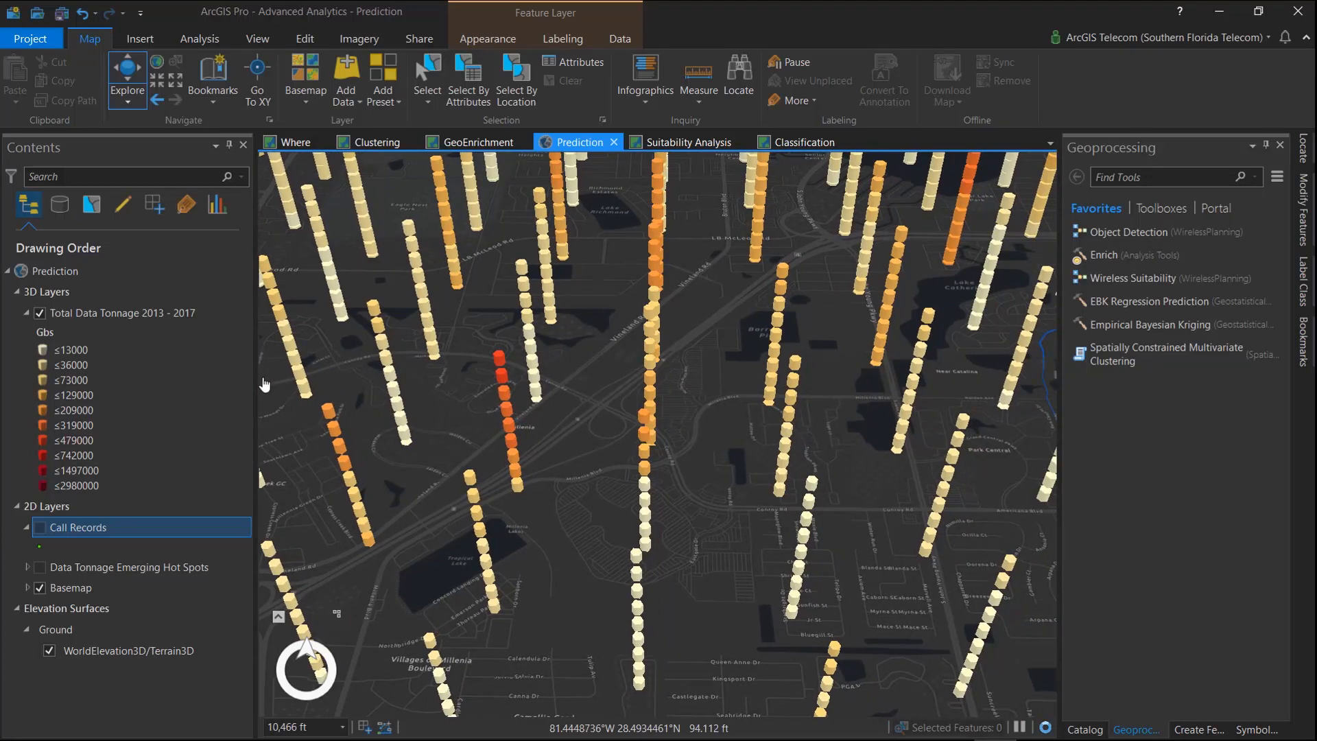
click(39, 313)
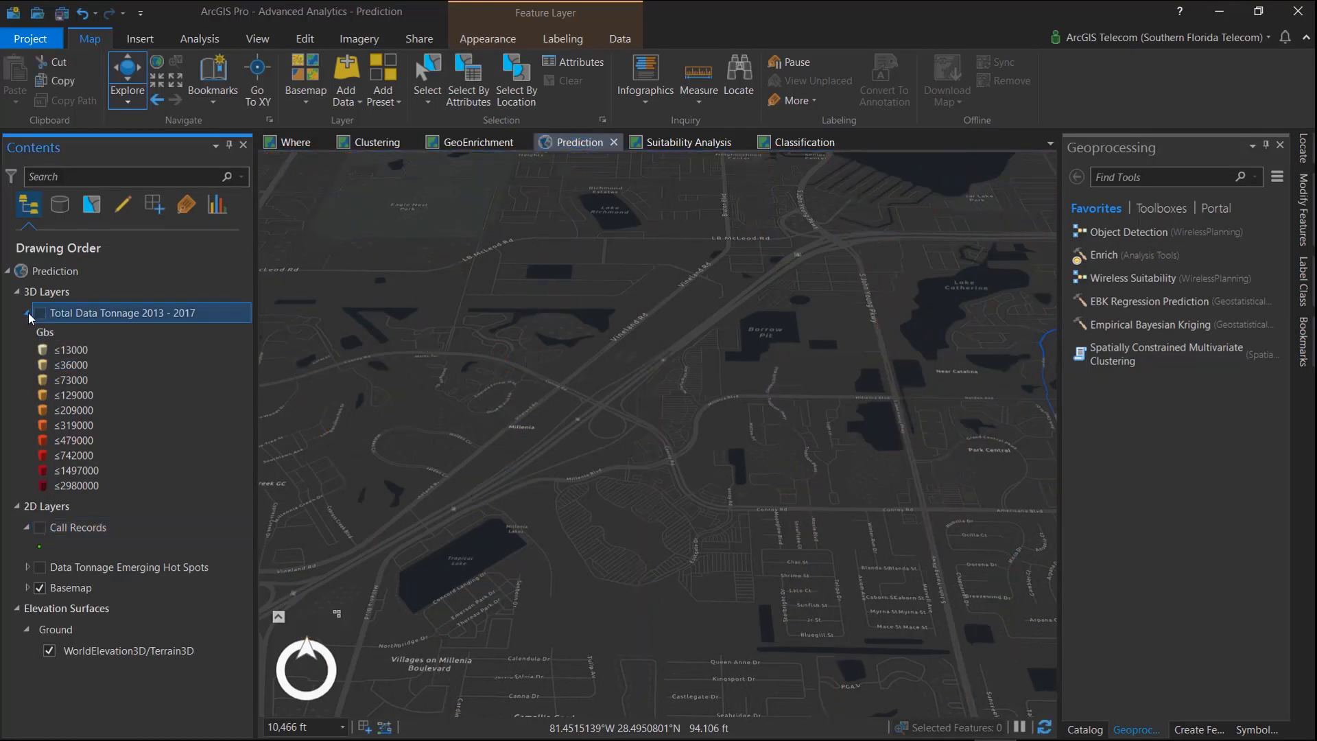
Collapse the tonnage legend, show Data Tonnage Emerging Hot Spots, then switch to the Suitability Analysis map.
click(26, 312)
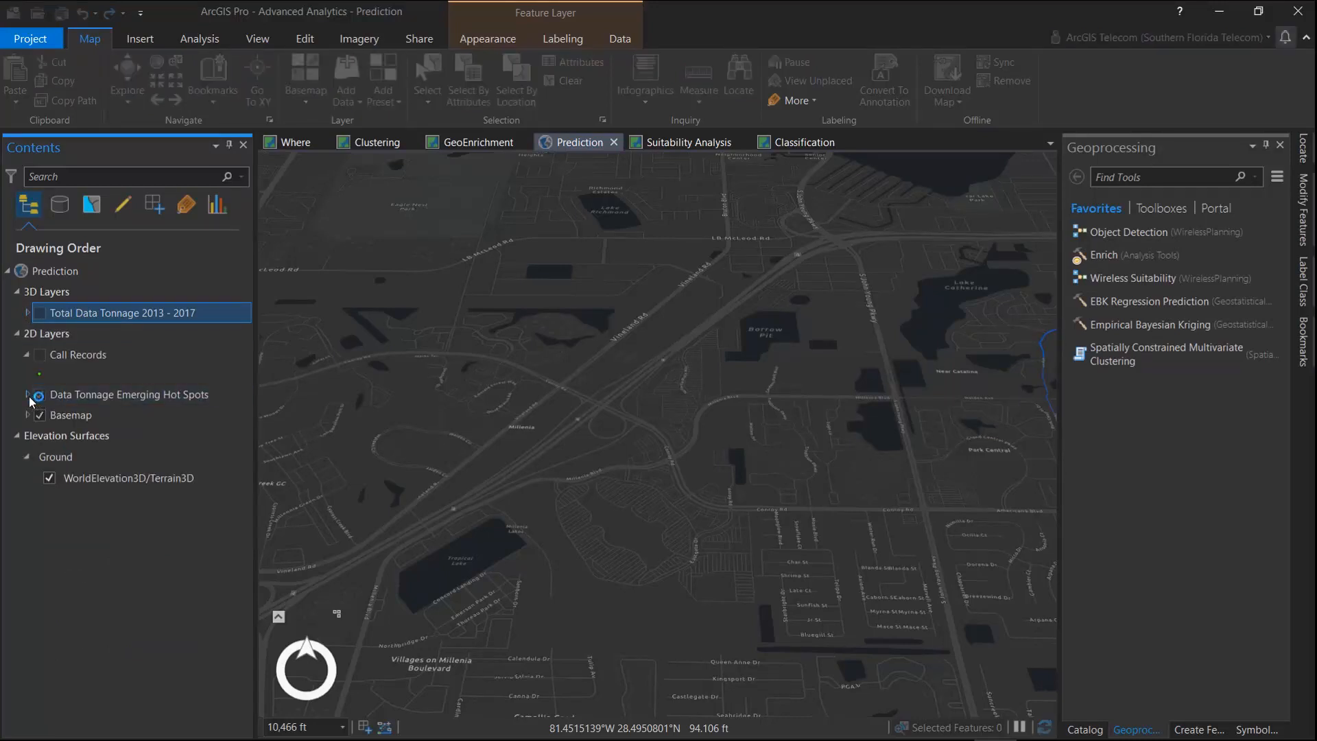
click(39, 394)
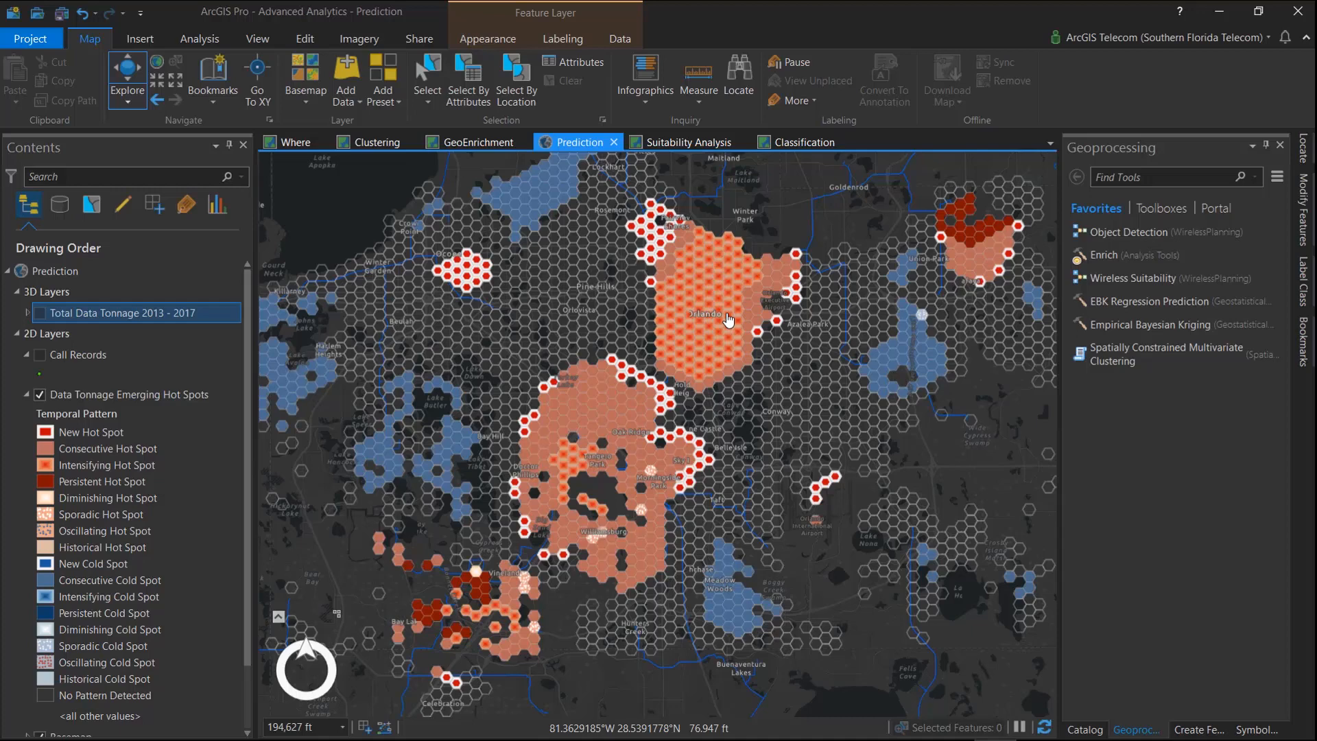
mouse_move(796, 255)
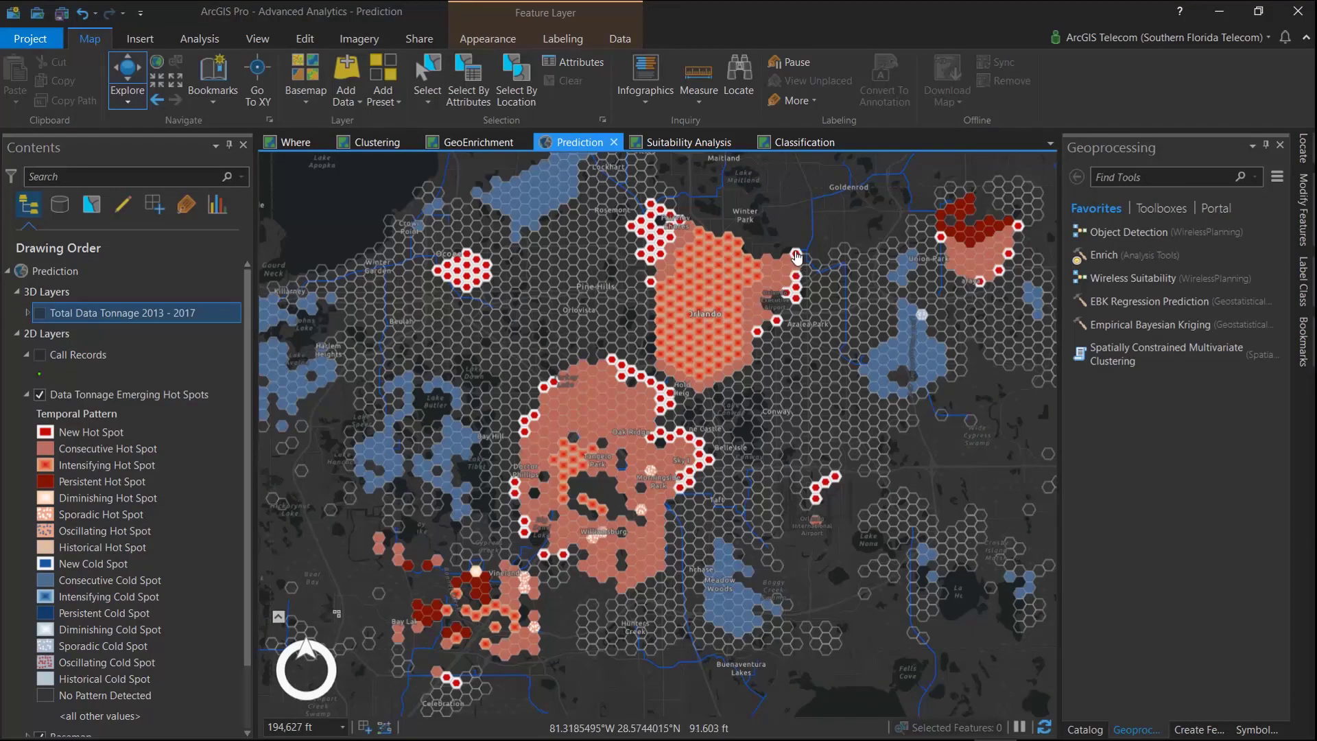
mouse_move(652, 250)
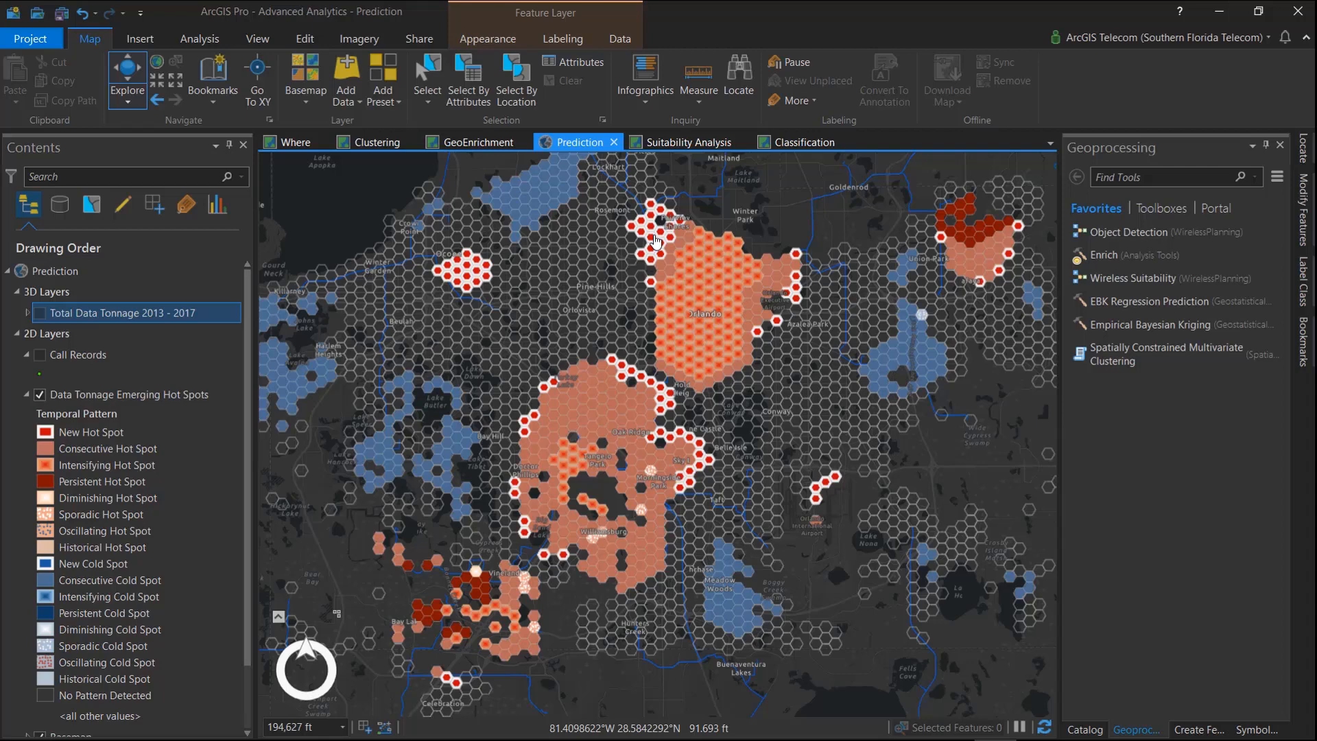
click(681, 142)
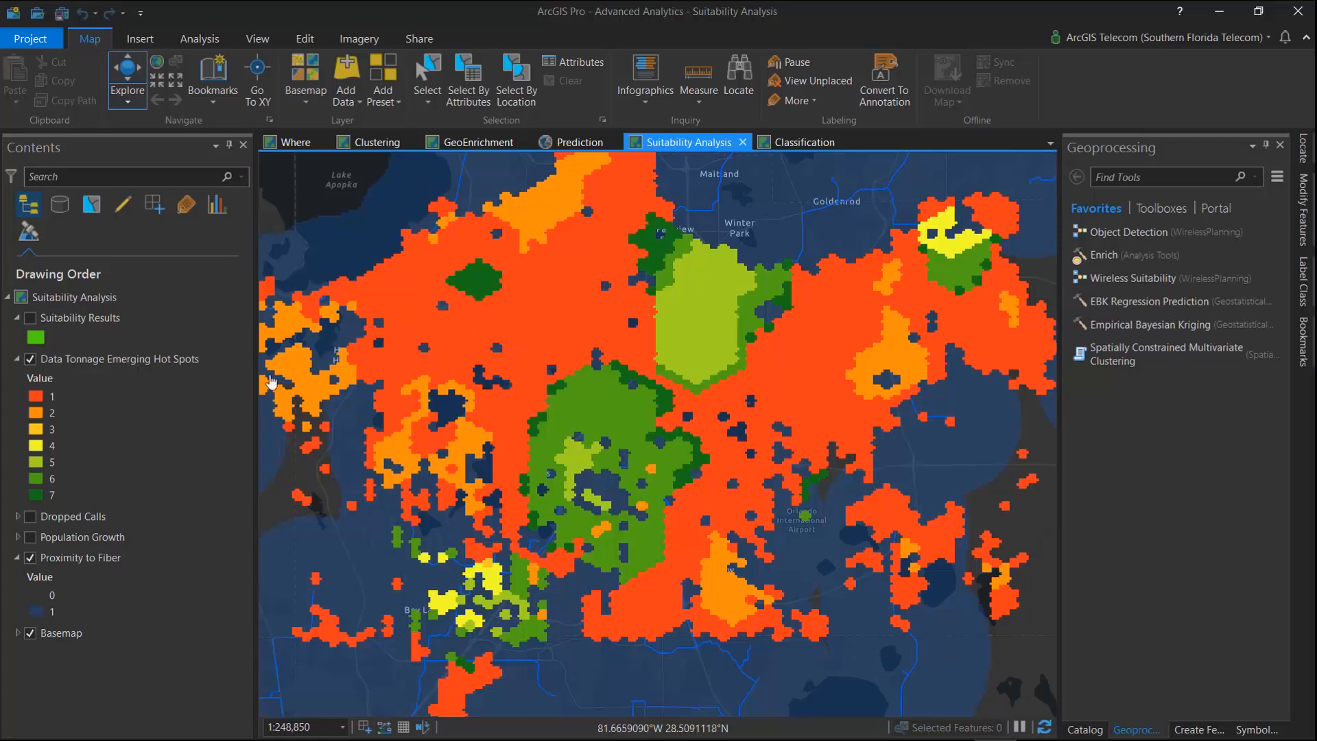
Hide Data Tonnage Emerging Hot Spots, toggle Population Growth, and show the green Suitability Results areas.
click(52, 396)
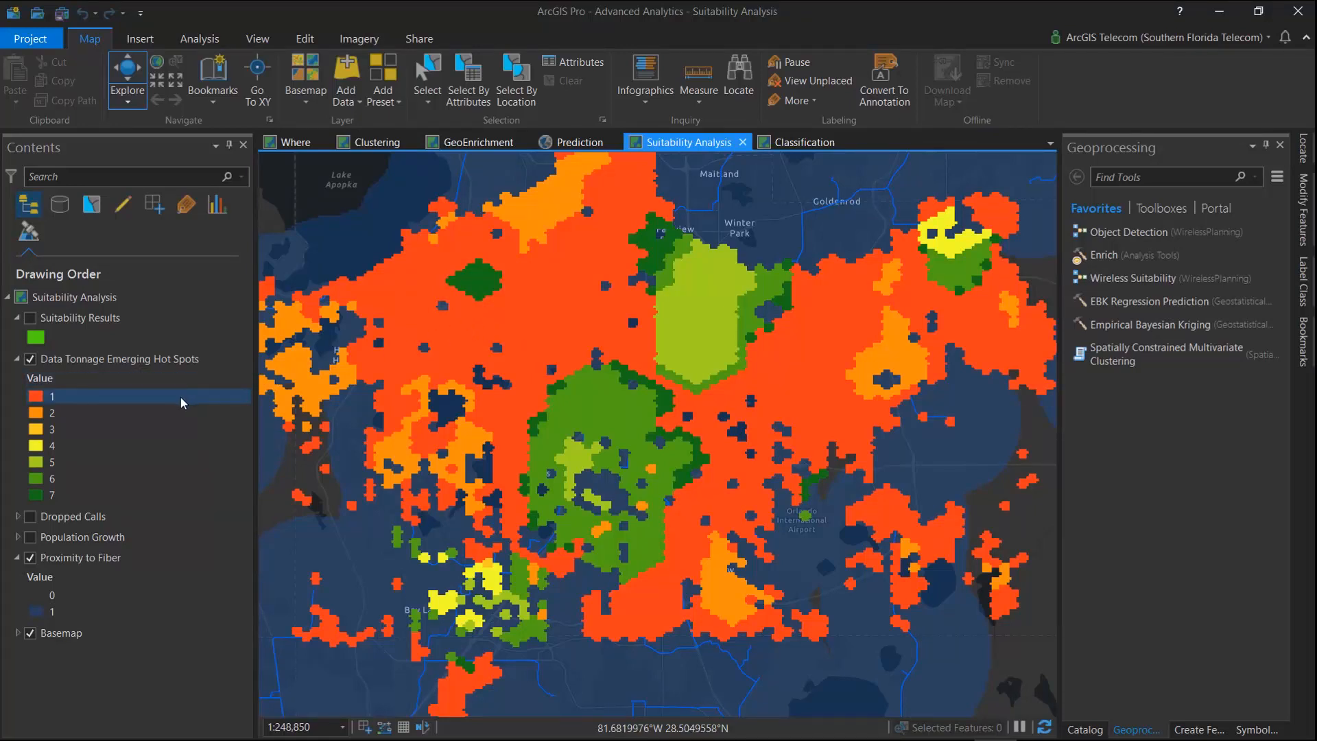
mouse_move(50, 400)
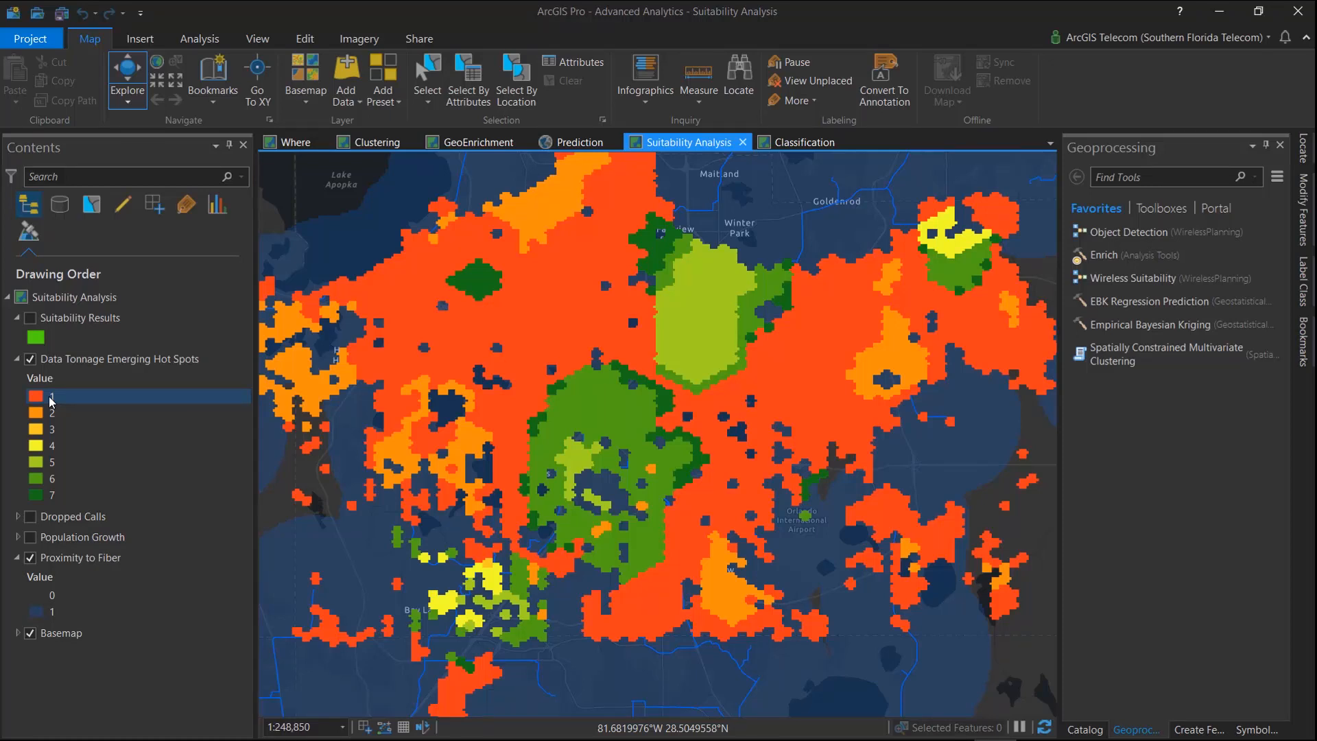
click(51, 429)
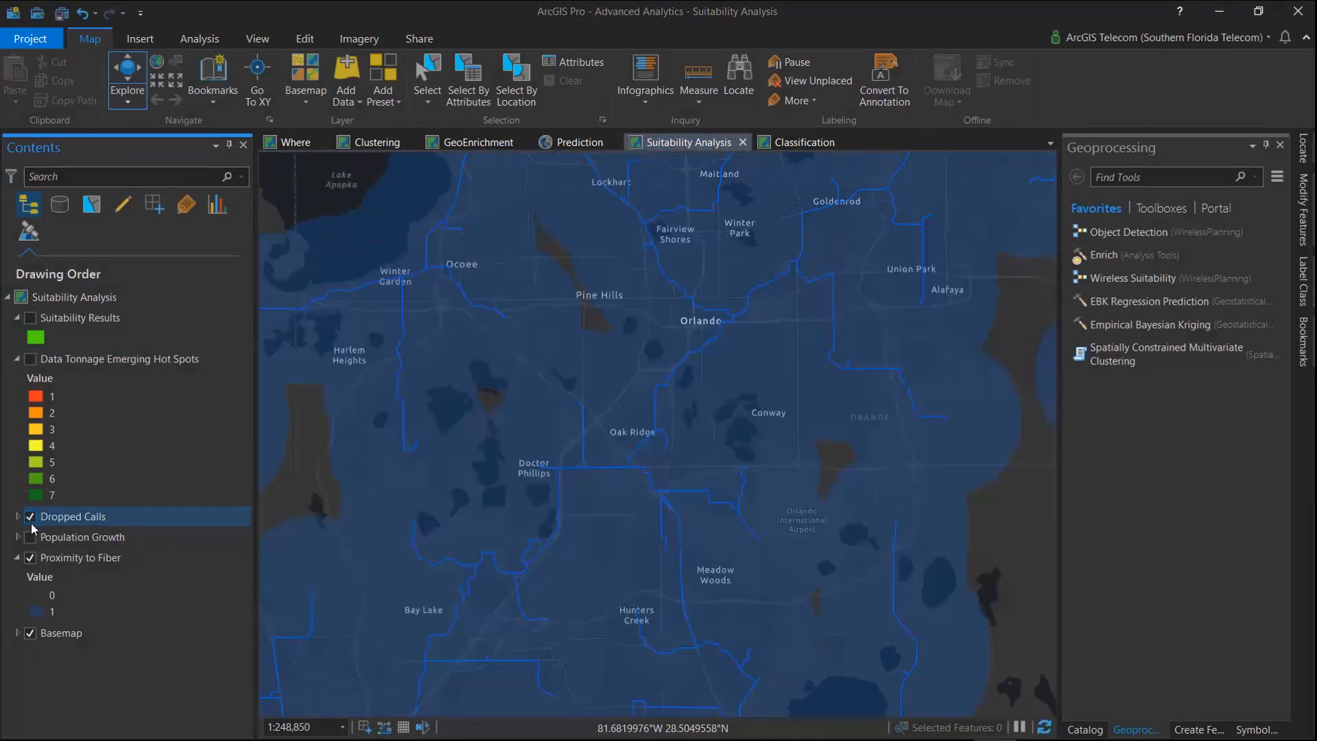
click(29, 537)
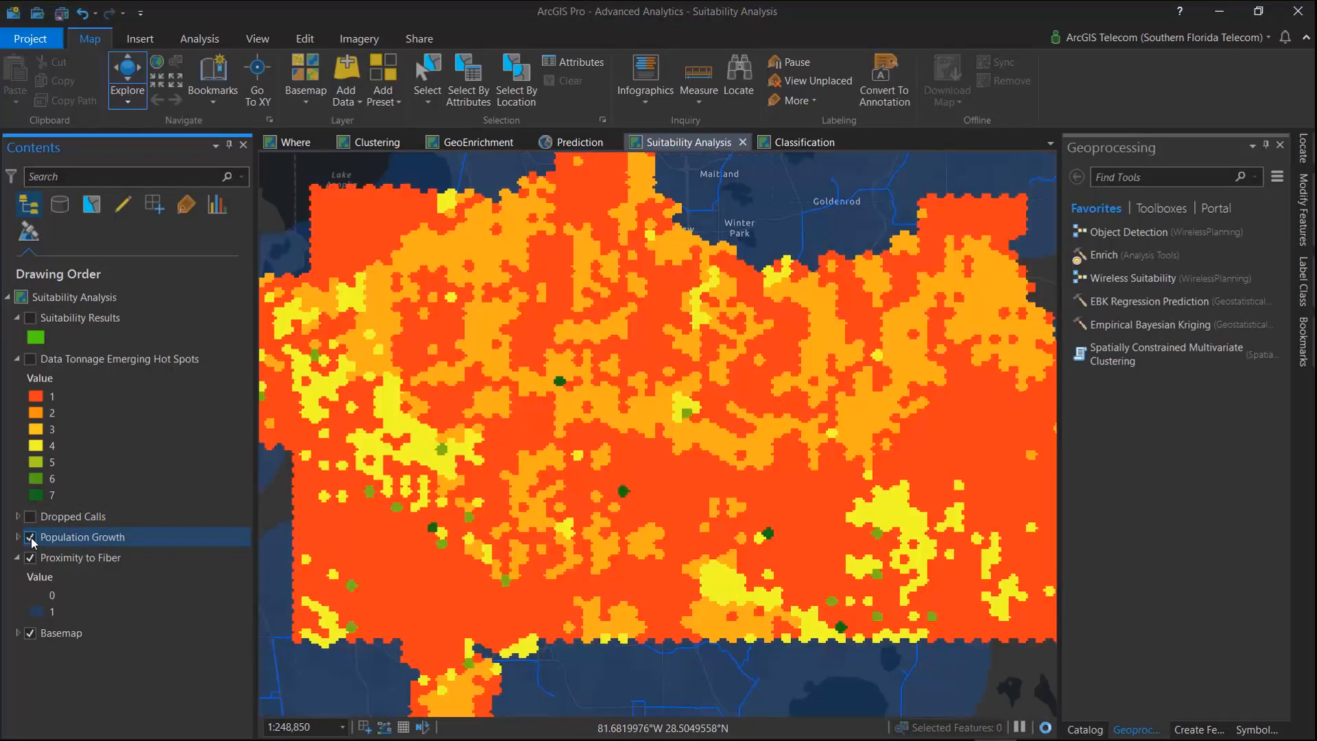
click(29, 558)
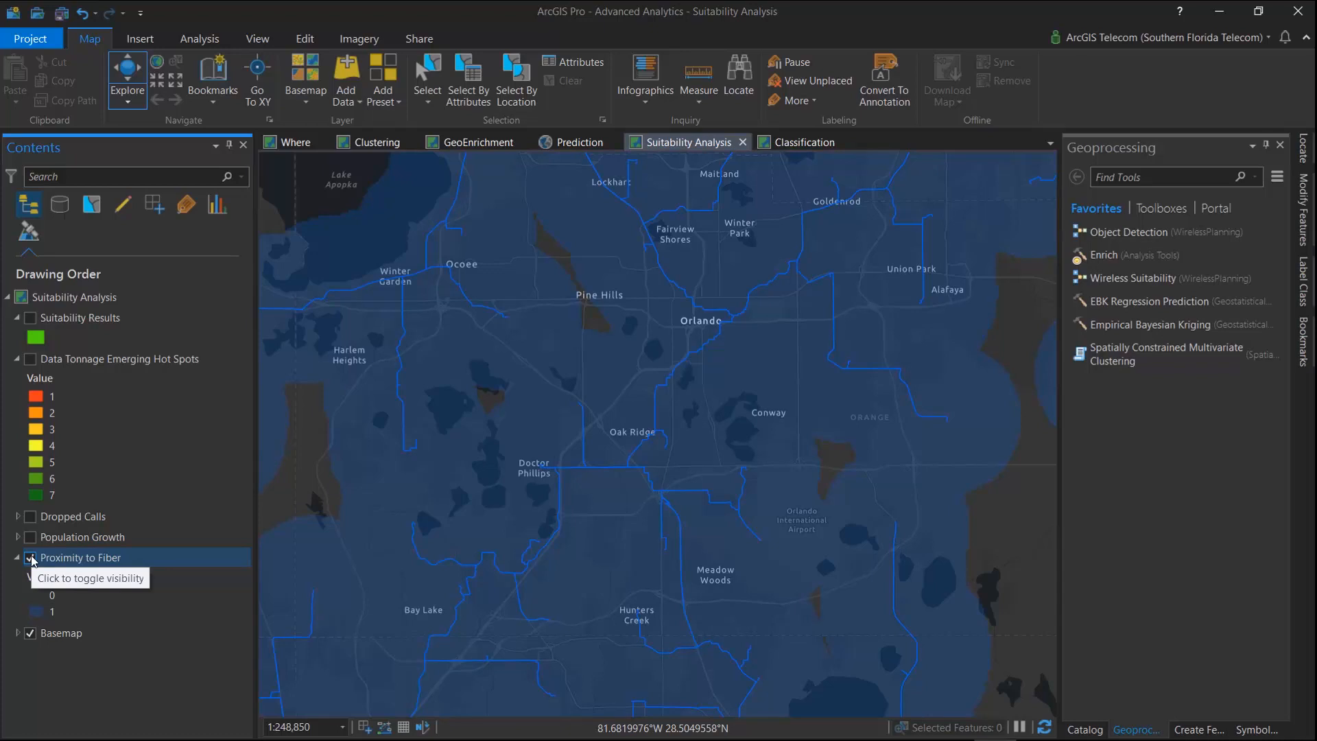
click(30, 558)
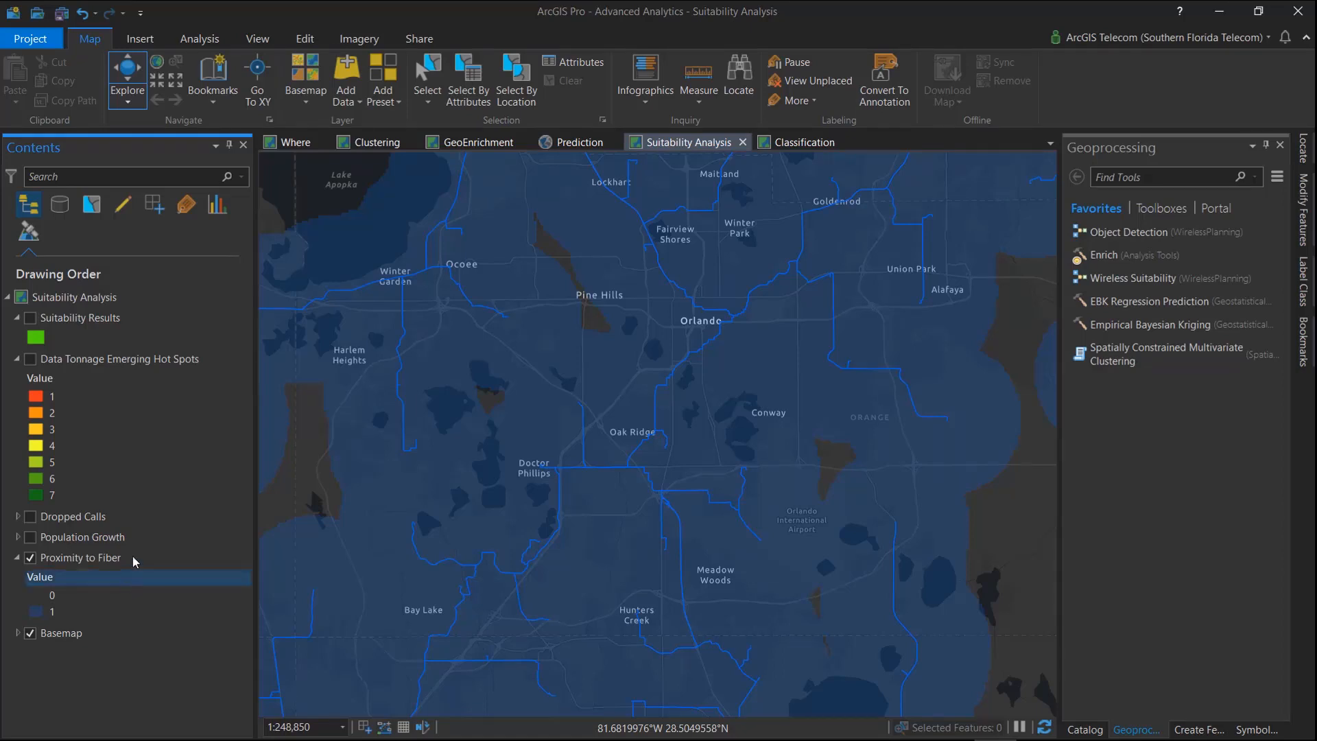
click(30, 317)
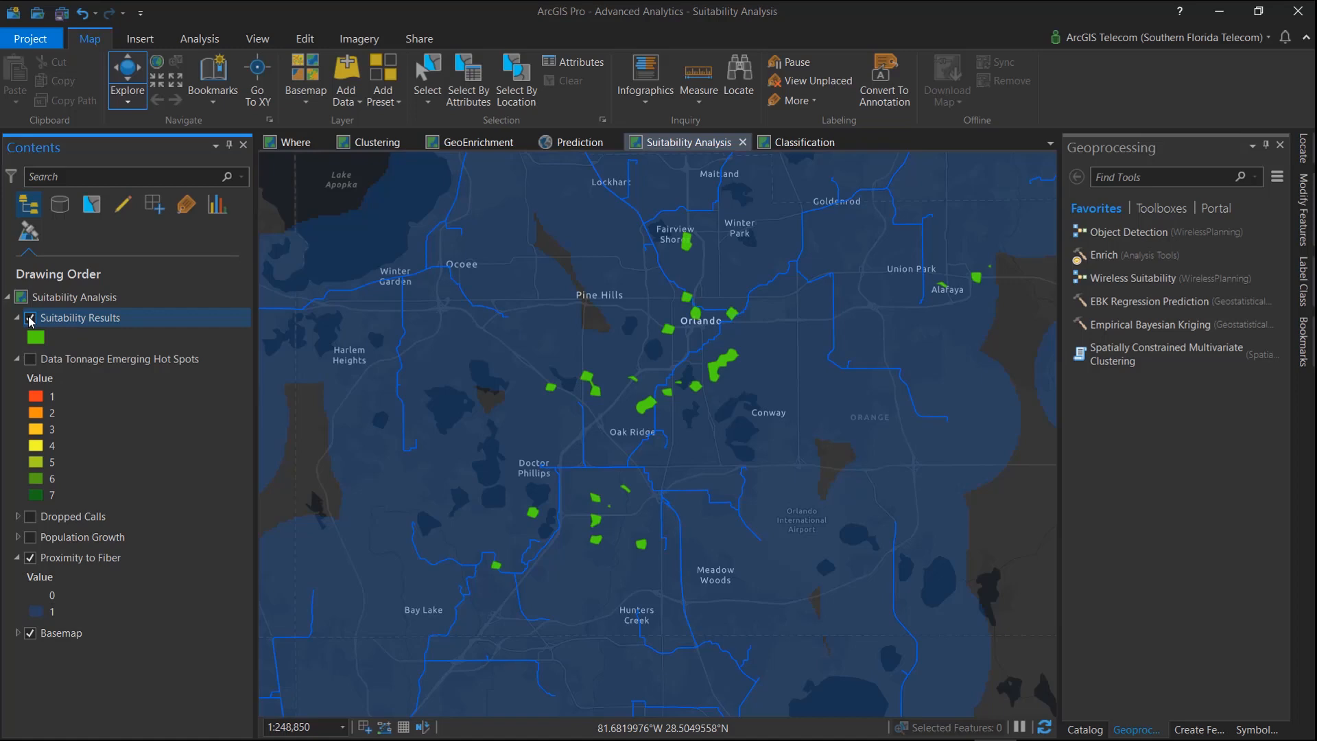
Switch to the Classification map with green suitability tint over neighborhood aerial imagery.
click(29, 318)
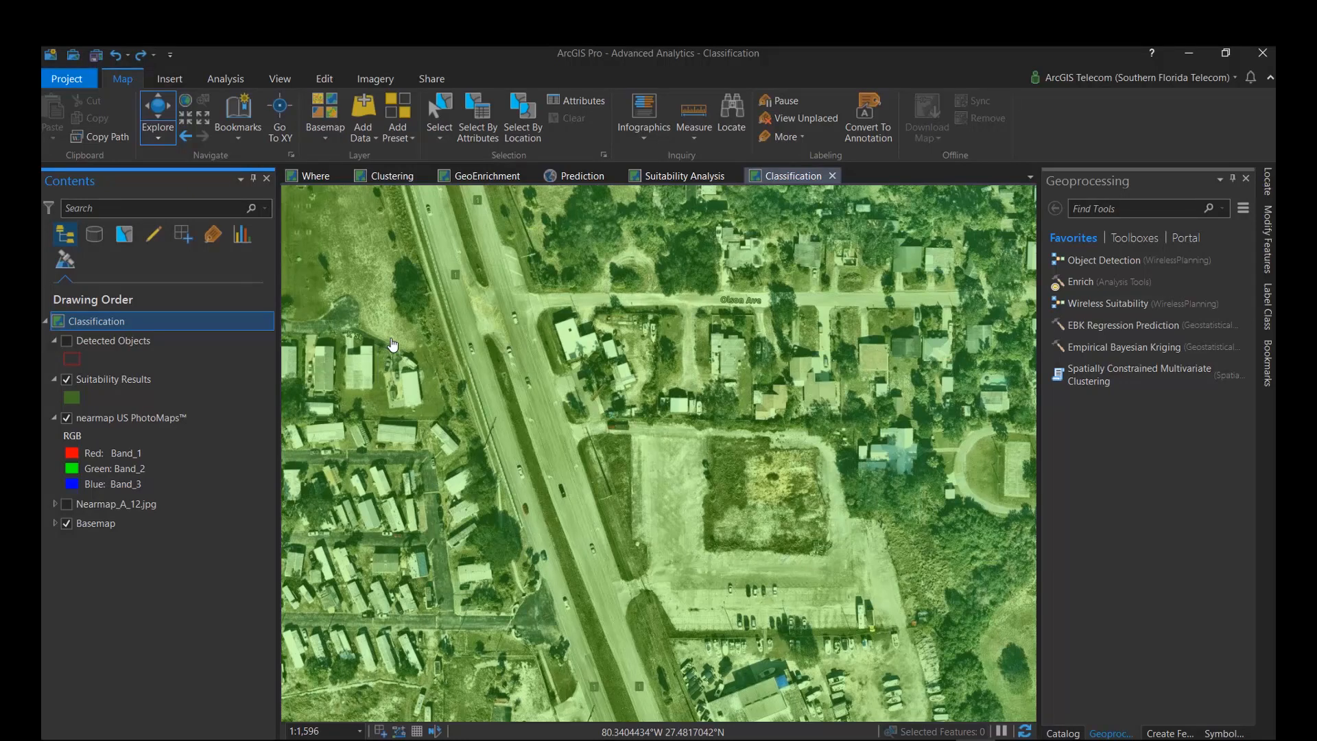
Hide the Suitability Results overlay and show the red Detected Objects boxes around poles.
click(113, 379)
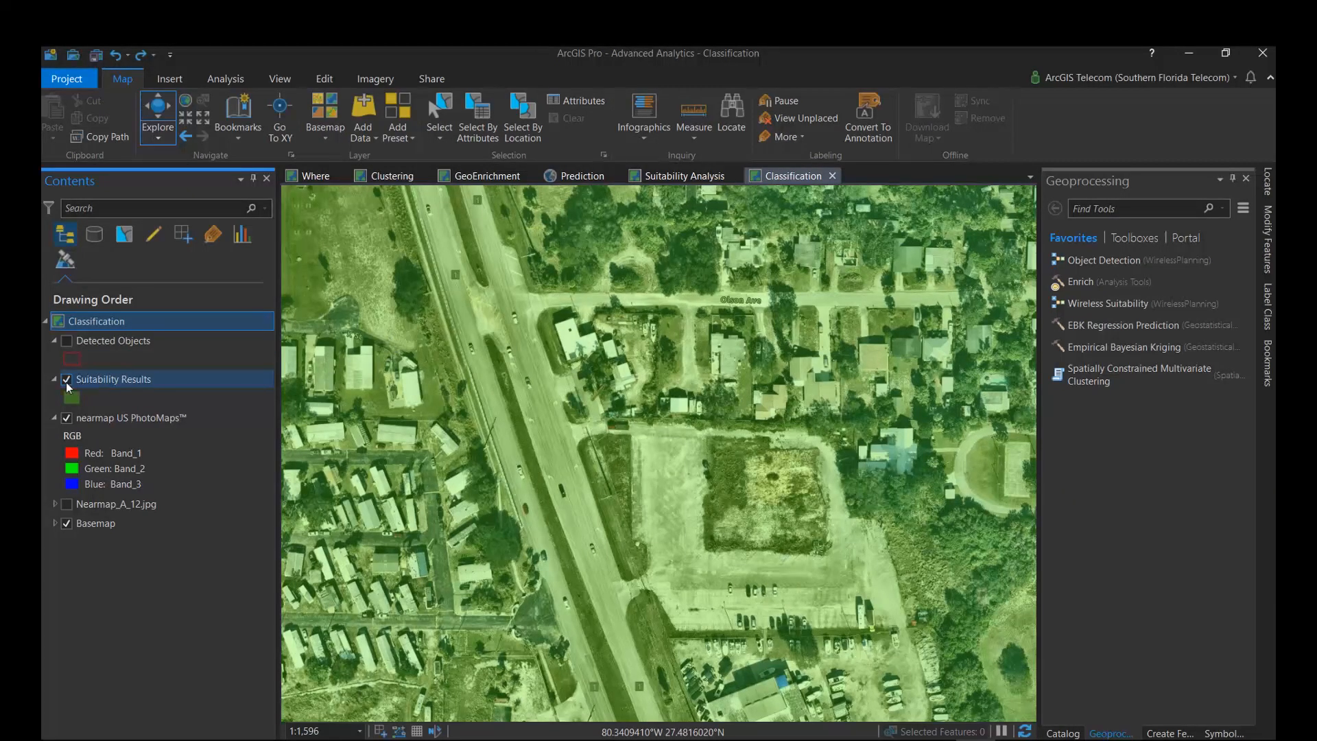
click(66, 379)
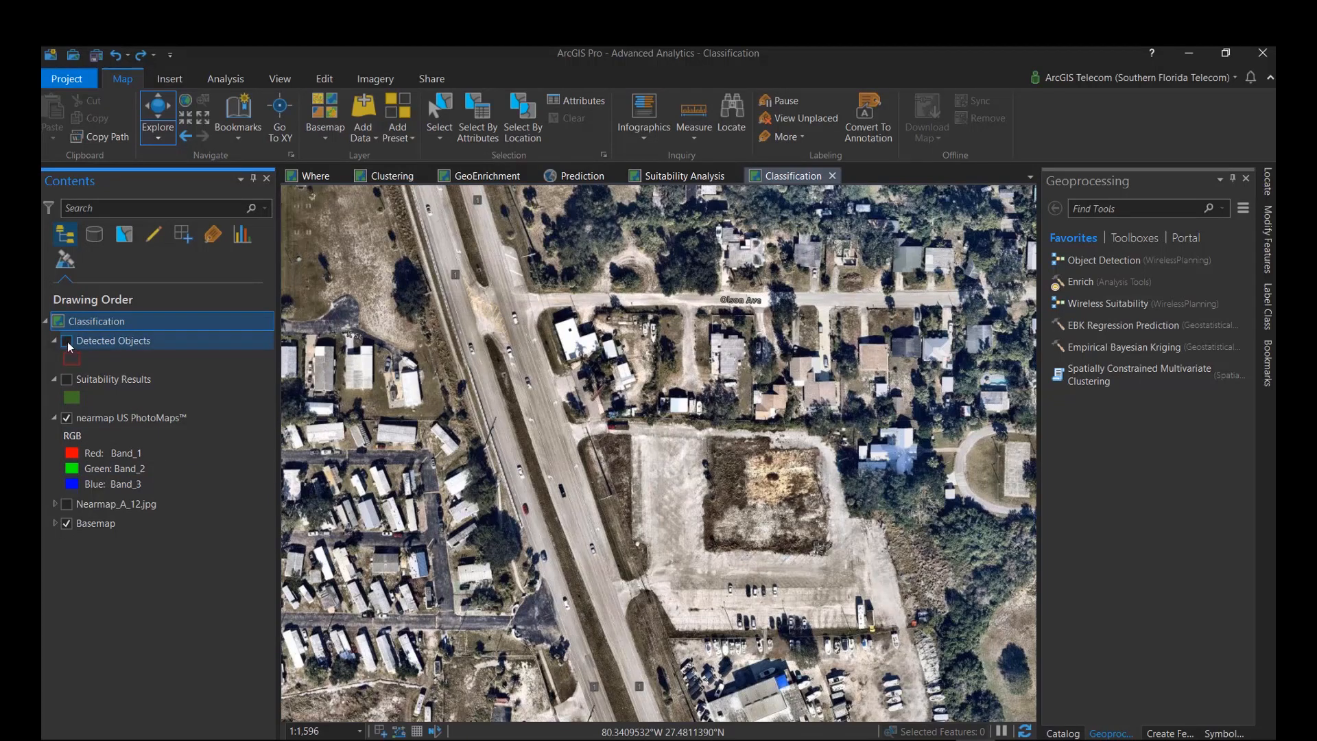
click(66, 340)
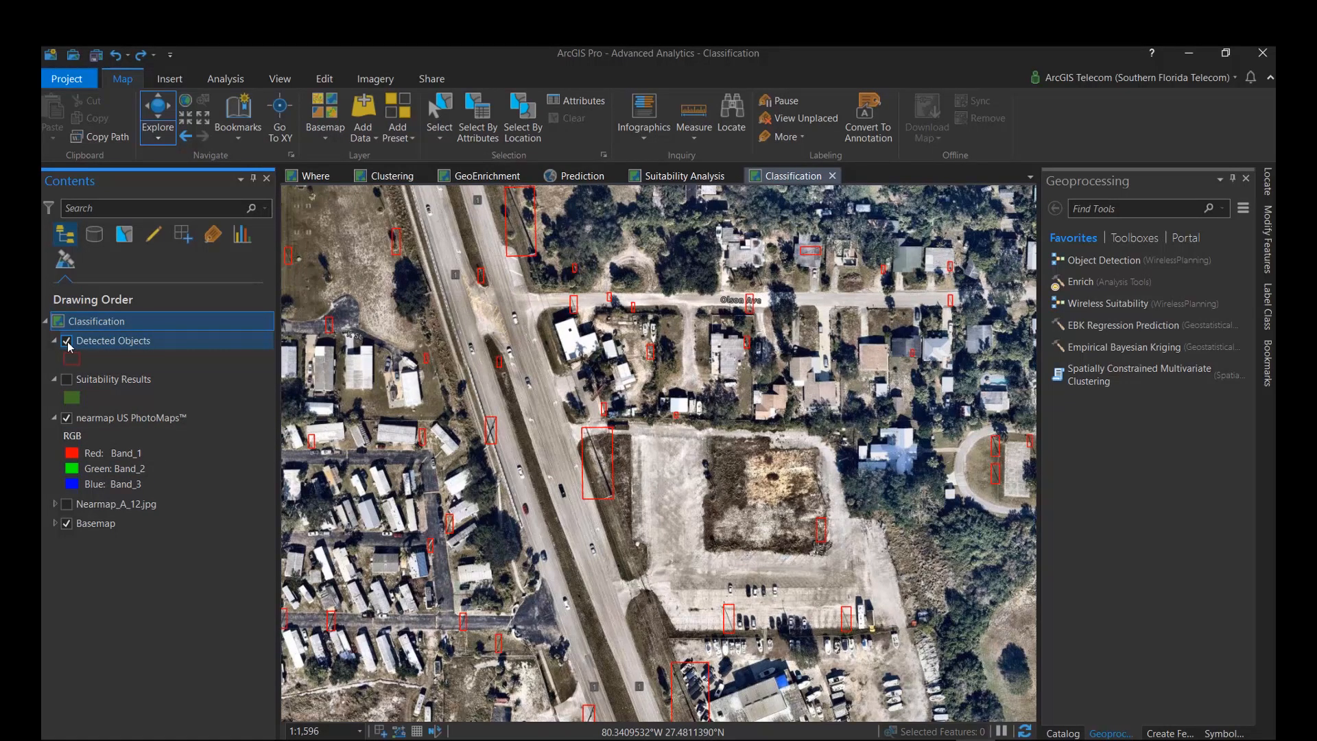